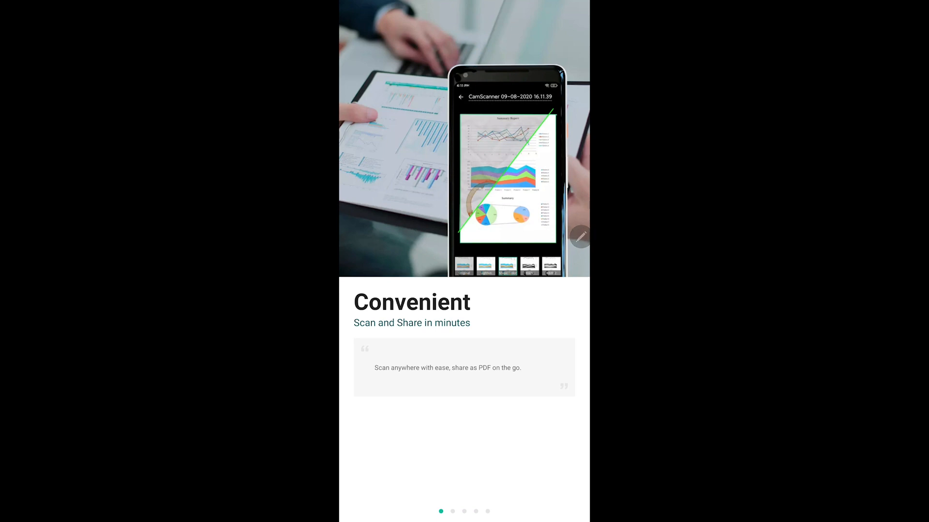
mouse_move(524, 51)
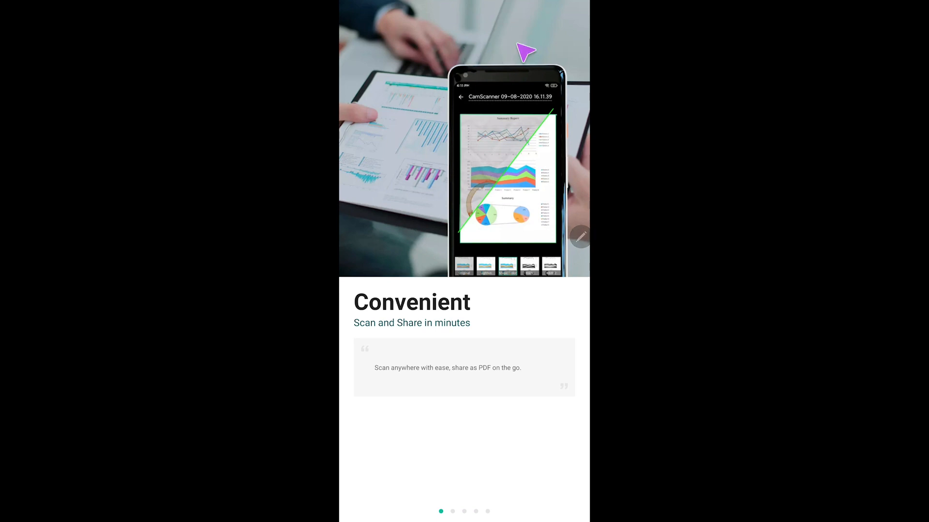
mouse_move(529, 309)
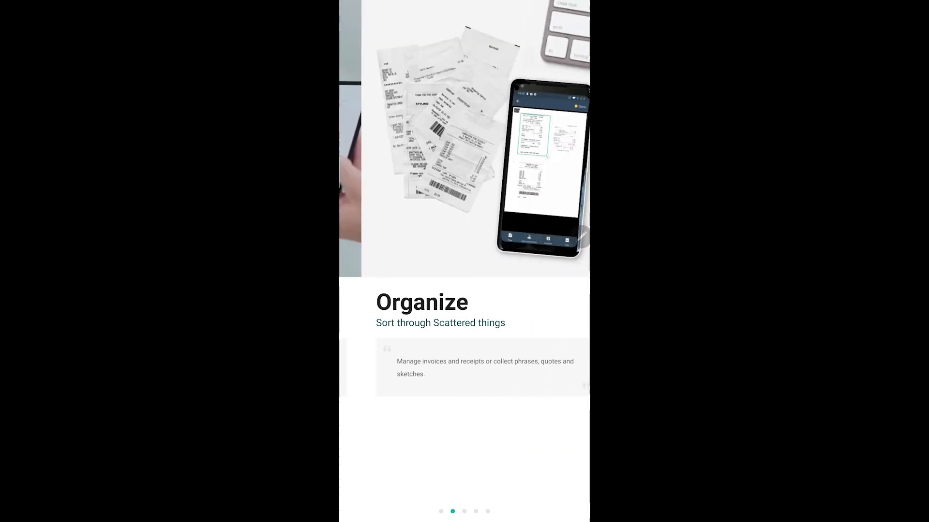
Swipe through the onboarding slides to reach the subscription offer
scroll("left", 3)
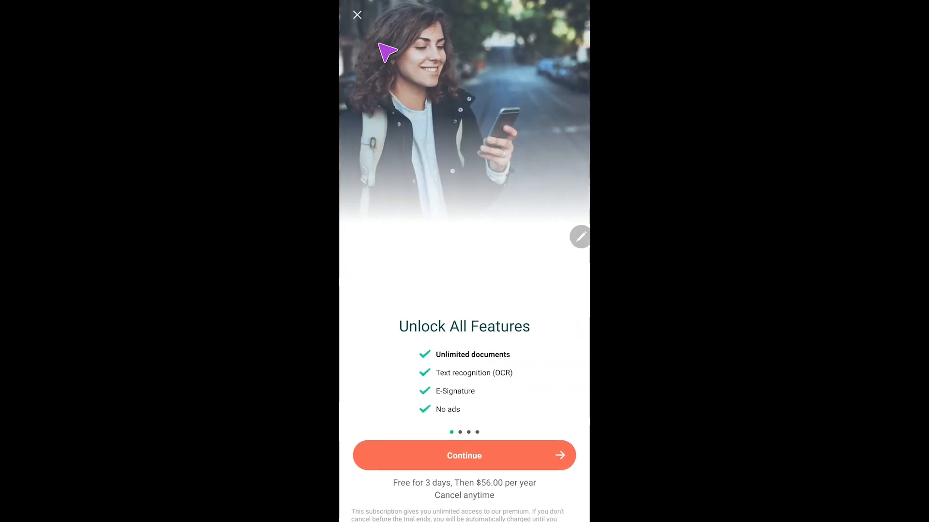
mouse_move(372, 25)
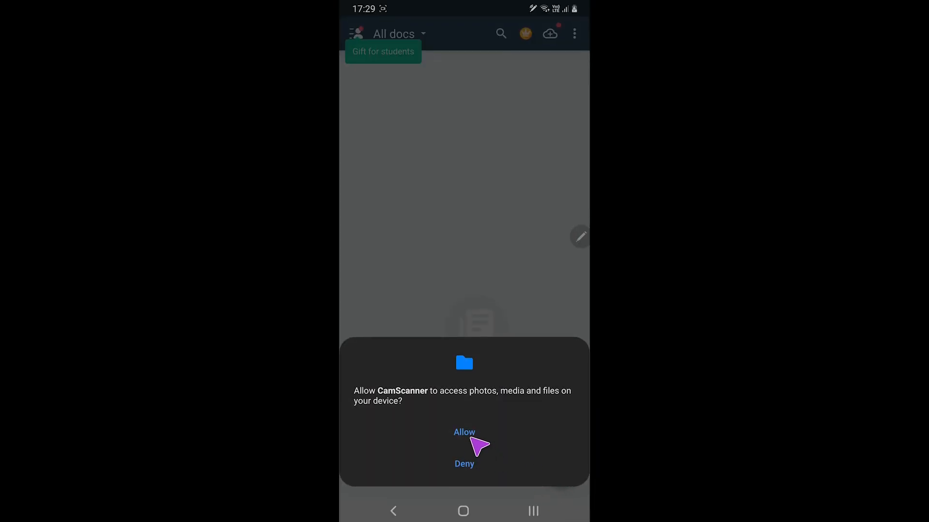
Allow storage access, close the Upgrade to Premium popup and dismiss the Gift for students tip
left_click(464, 433)
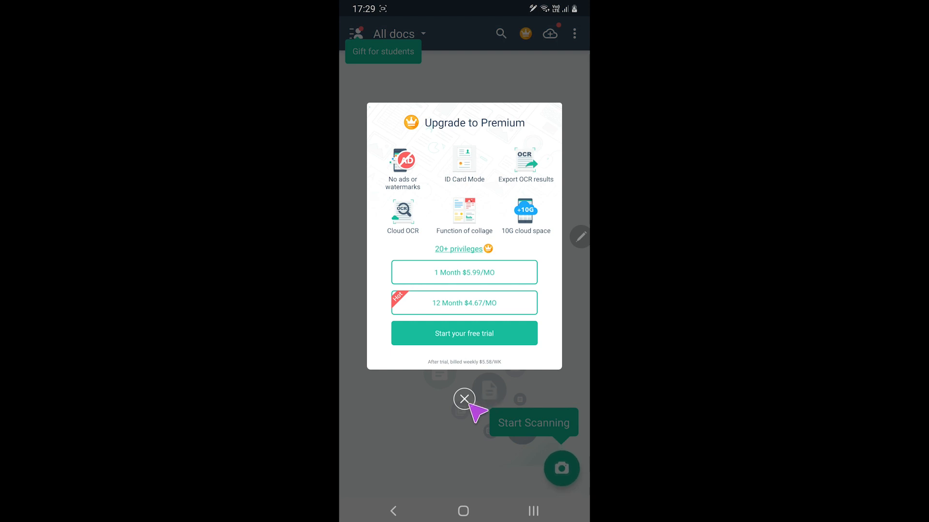
left_click(464, 399)
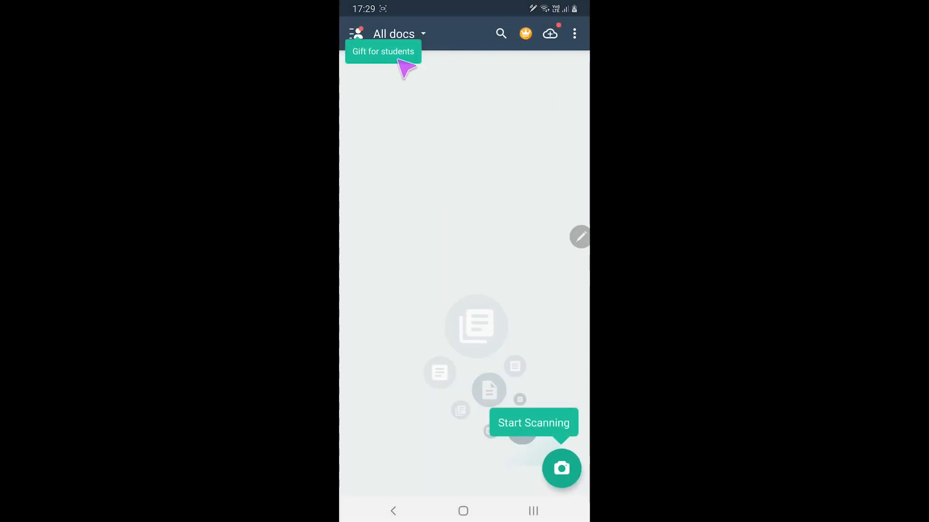
left_click(355, 32)
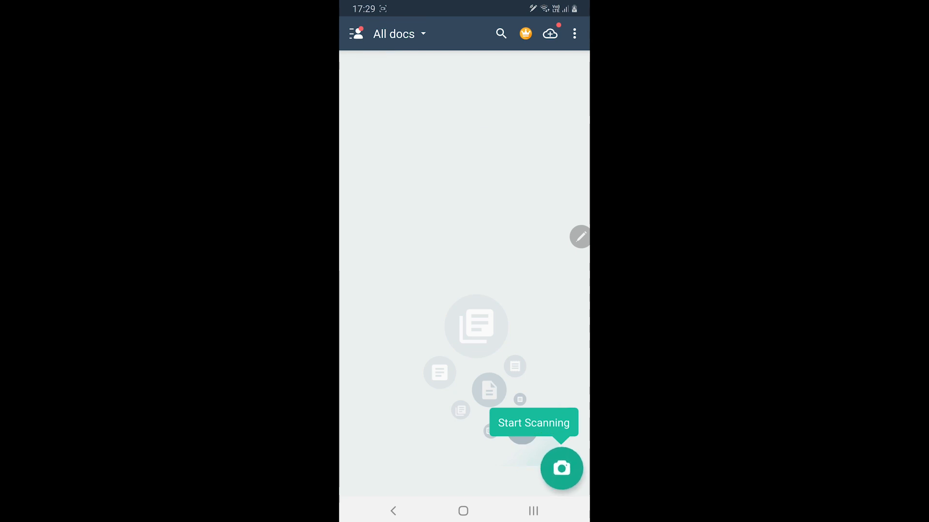
Start a new scan, allow camera access and close the smart scan demo tip
left_click(561, 468)
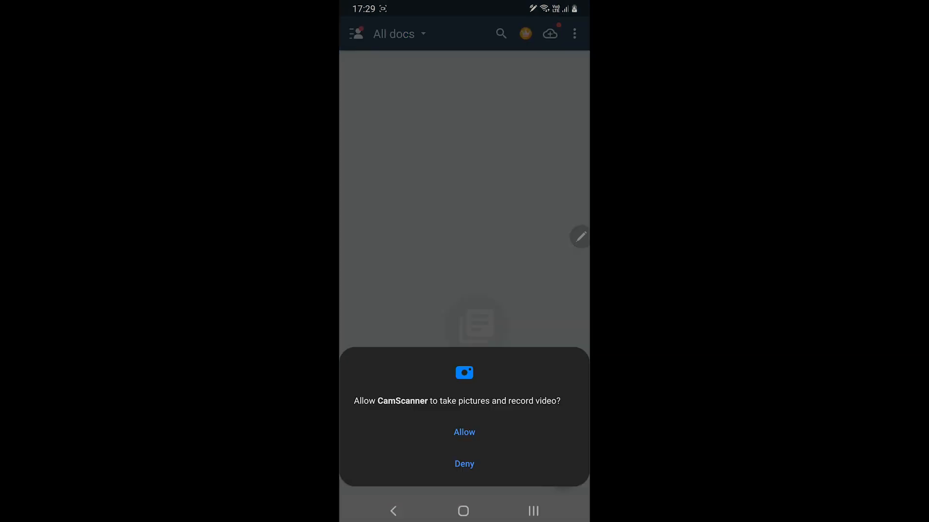
left_click(463, 431)
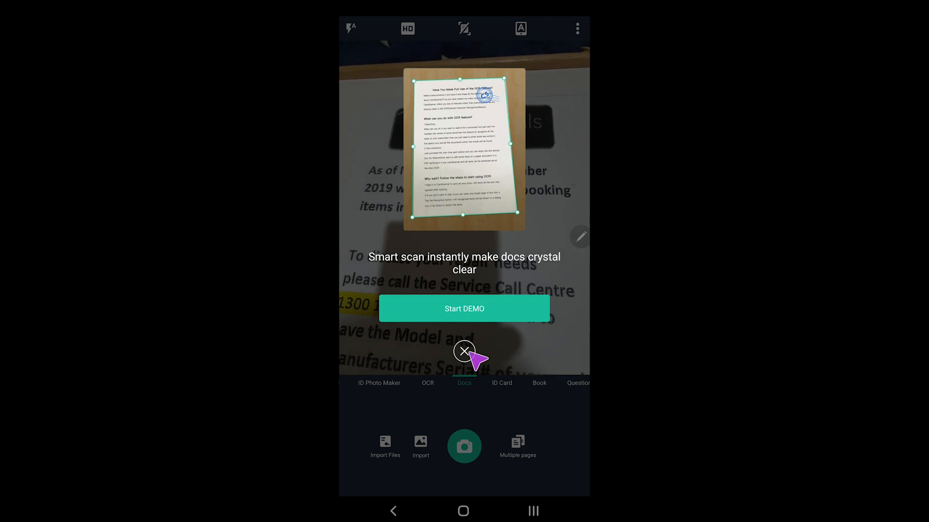
left_click(463, 353)
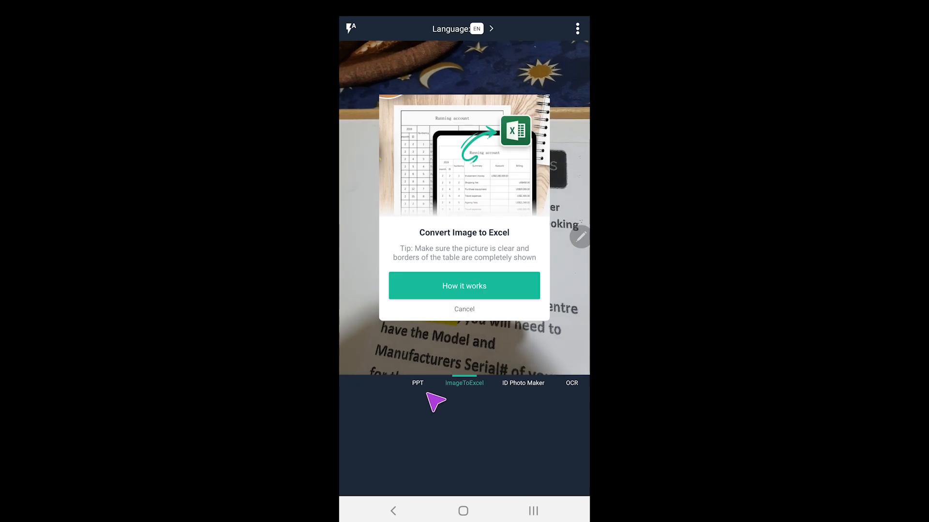
Dismiss the ImageToExcel and ID Card tips and return the camera to Docs mode
left_click(523, 383)
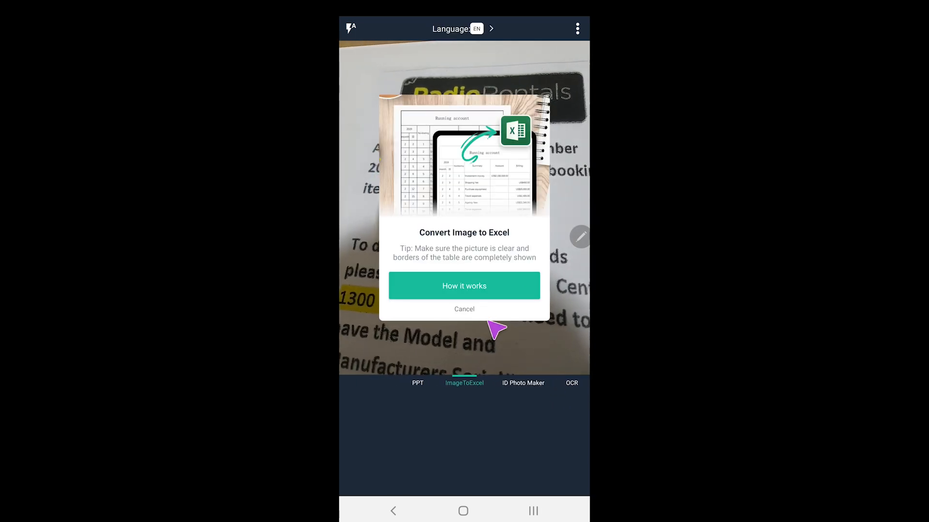
left_click(464, 309)
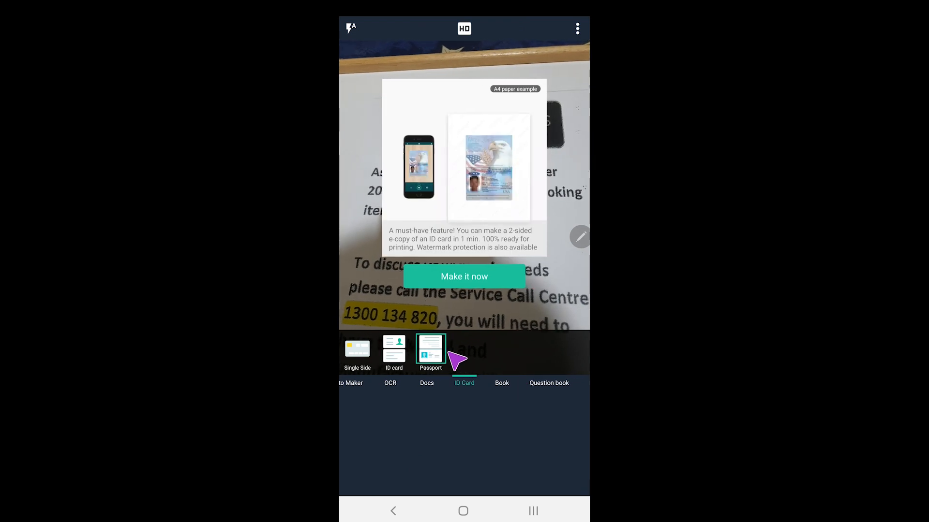
left_click(393, 352)
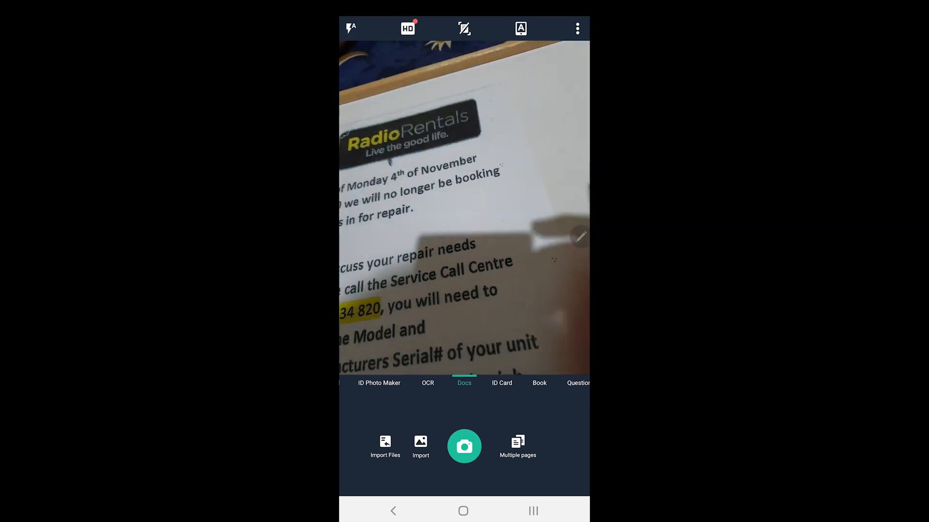
Focus on the Radio Rentals notice and capture it, landing on the crop screen
left_click(577, 28)
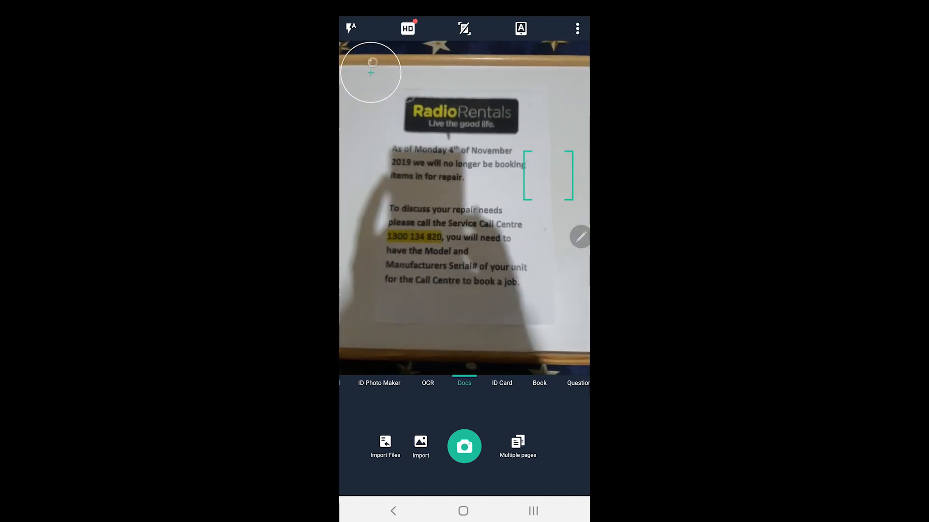
left_click(463, 446)
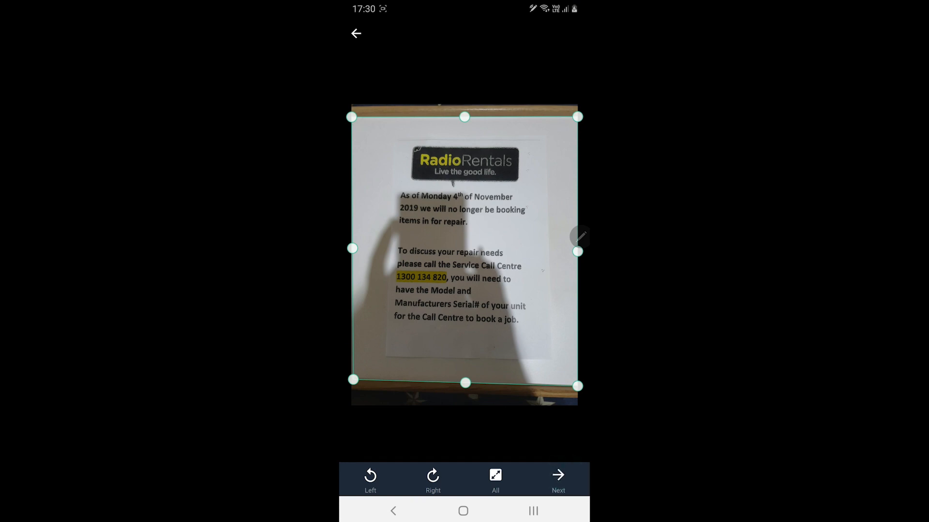
Fit the crop border to the notice's edges and confirm with Next to reach the filters
left_click_drag(578, 117, 545, 134)
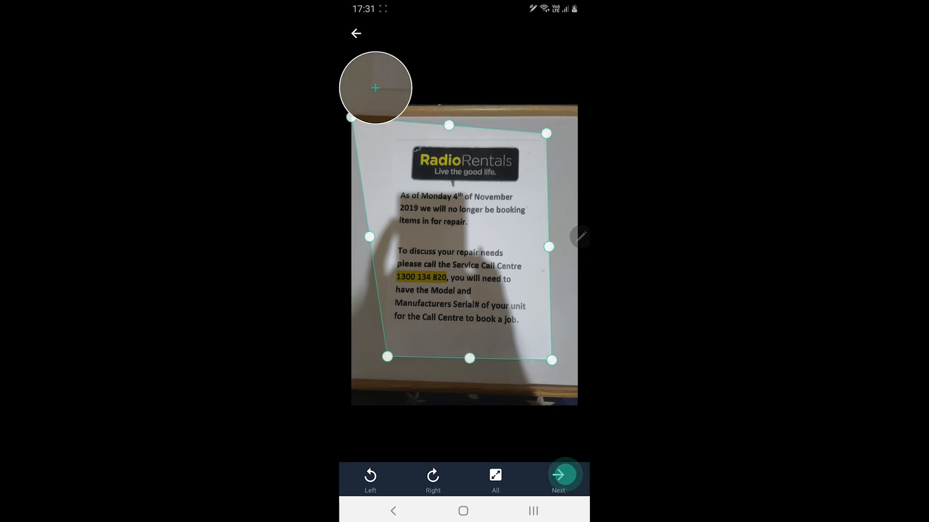
left_click_drag(352, 117, 395, 141)
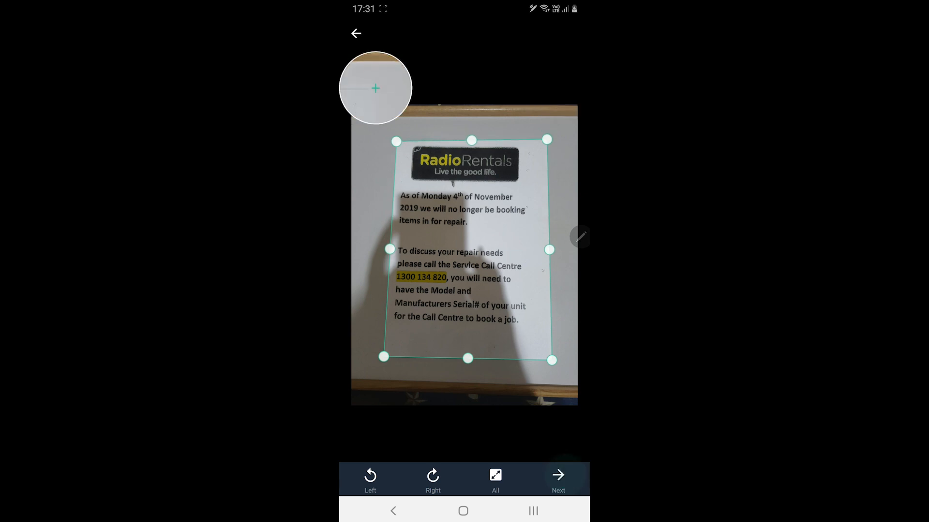
left_click(495, 479)
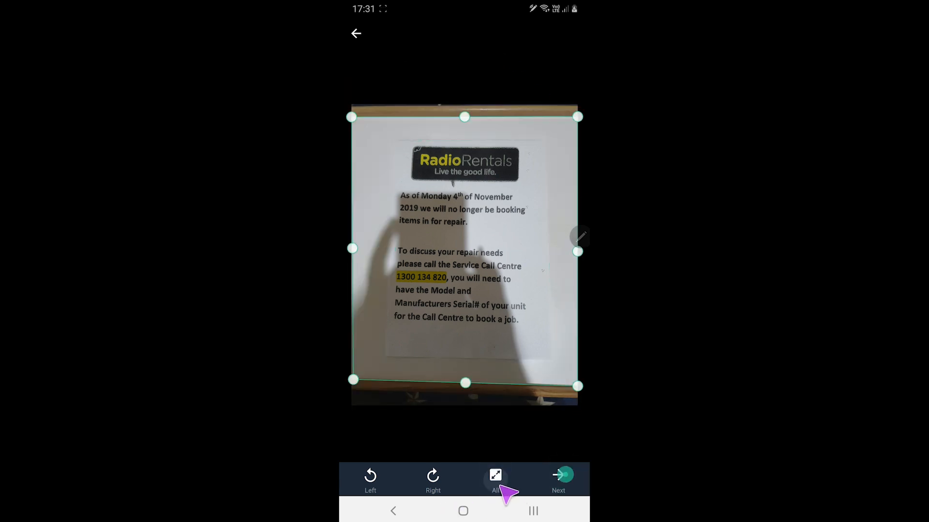
left_click(557, 474)
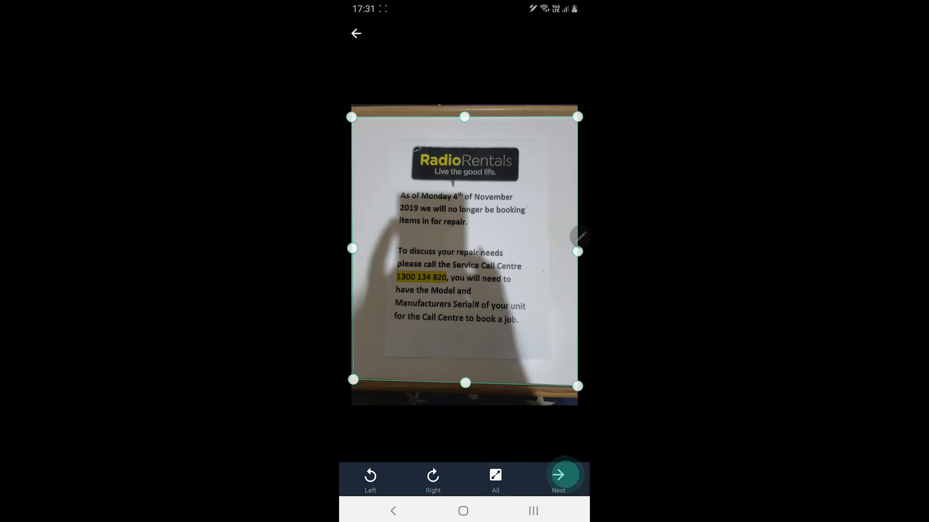
left_click(370, 475)
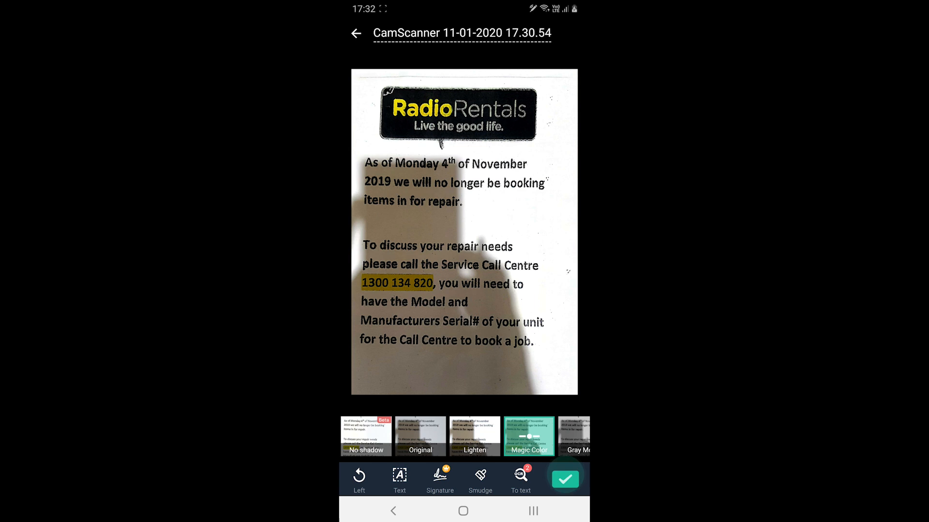
Apply the No shadow filter, then back out of Text and discard the unsaved addition
left_click(366, 437)
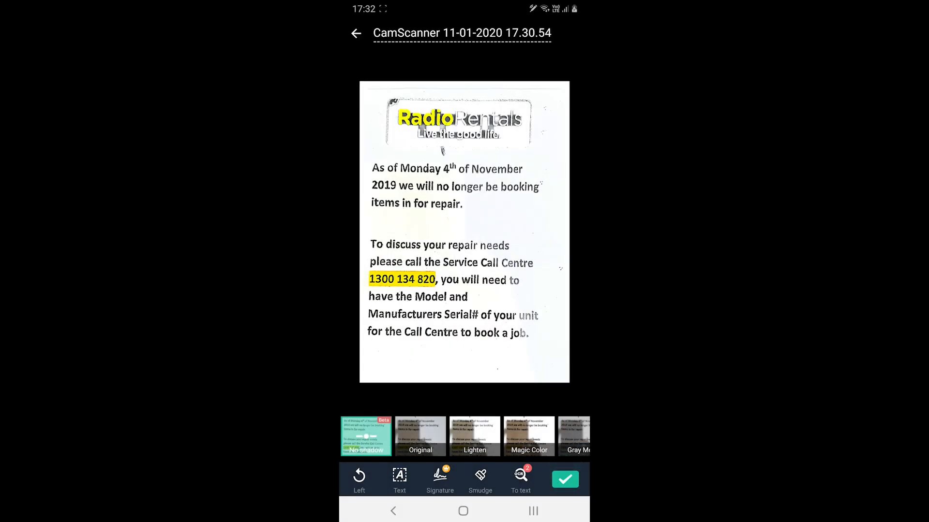
left_click(528, 436)
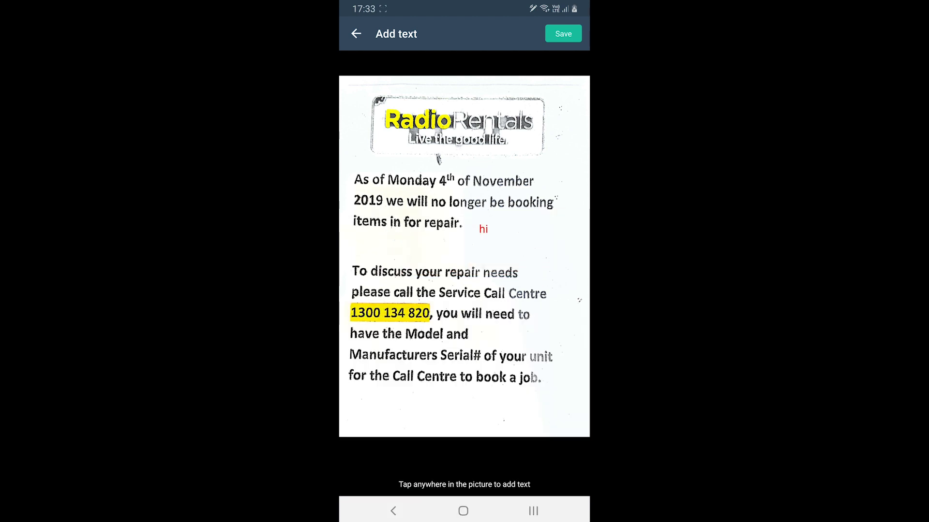
left_click(356, 34)
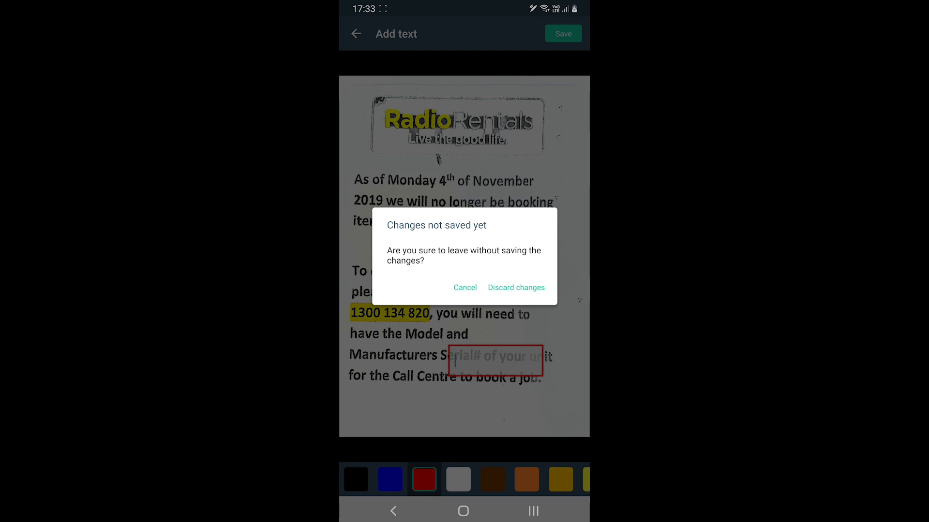
left_click(516, 287)
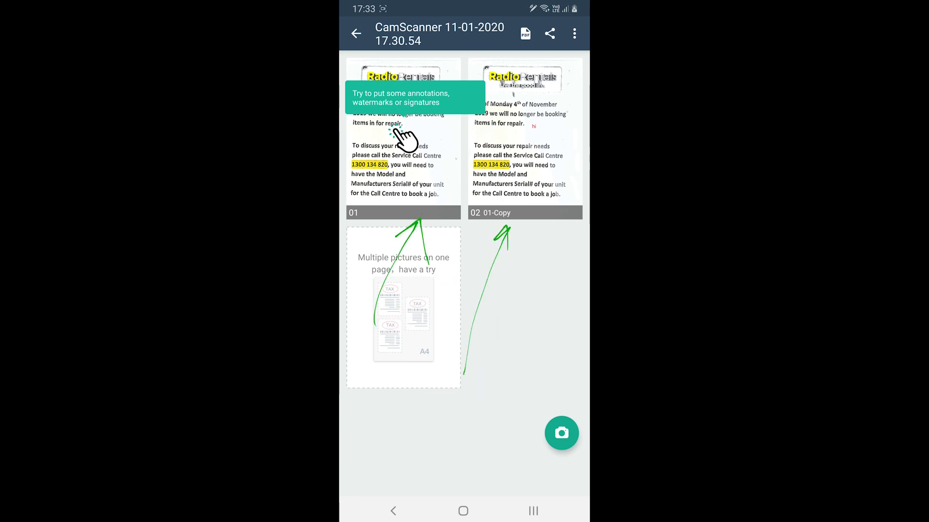
Open page 01, show its Markup options, and cancel a Note without saving
left_click(549, 32)
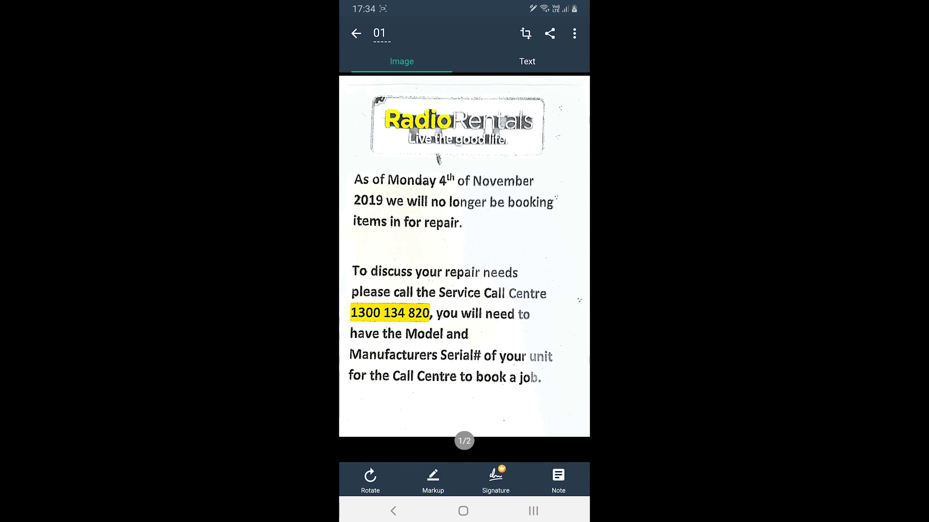
left_click(432, 480)
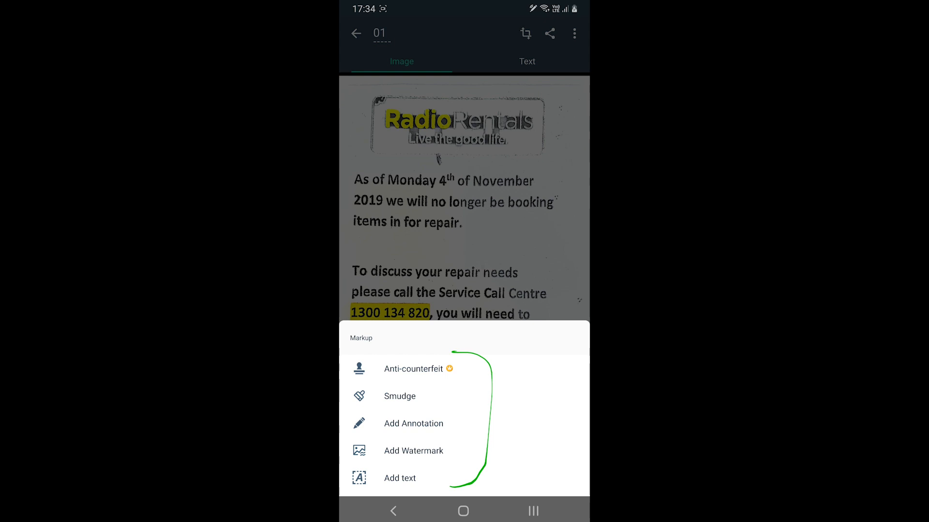
left_click(413, 424)
type("Im")
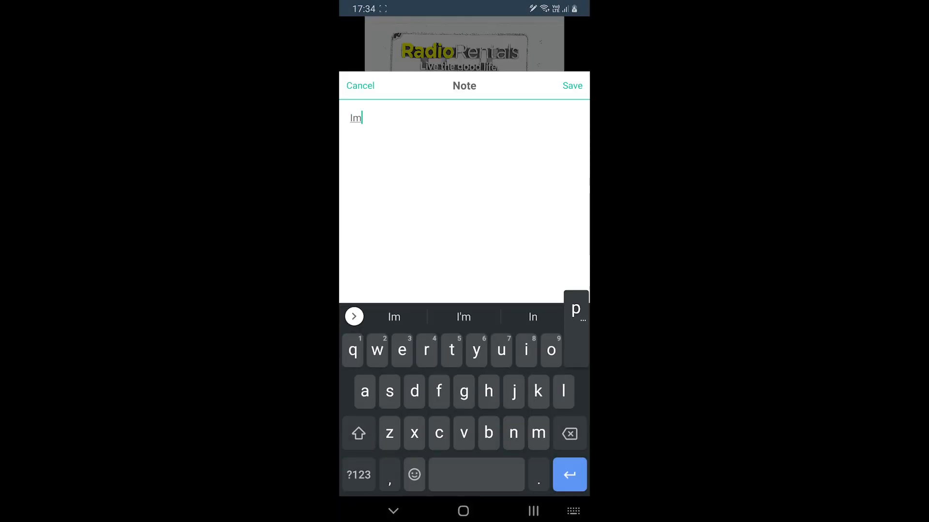
left_click(360, 85)
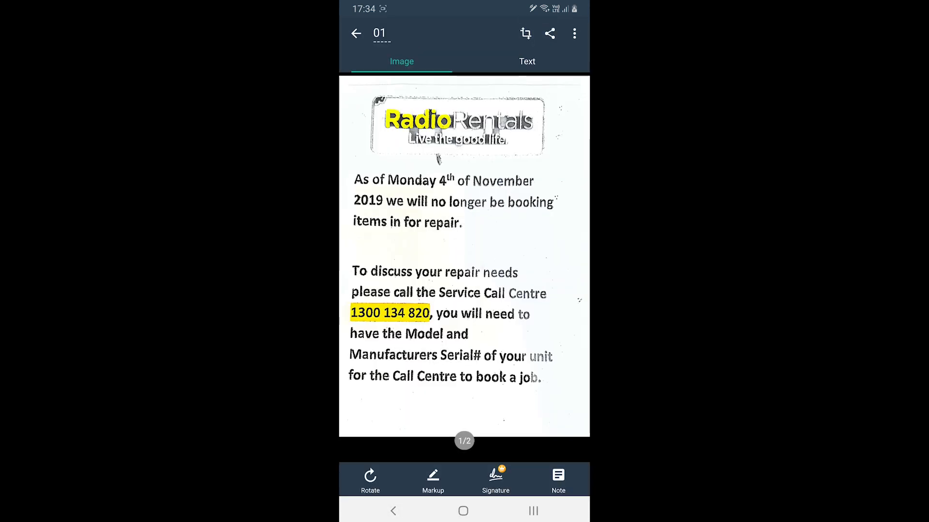
Dismiss the sign-in request and go back to the All docs list
left_click(527, 61)
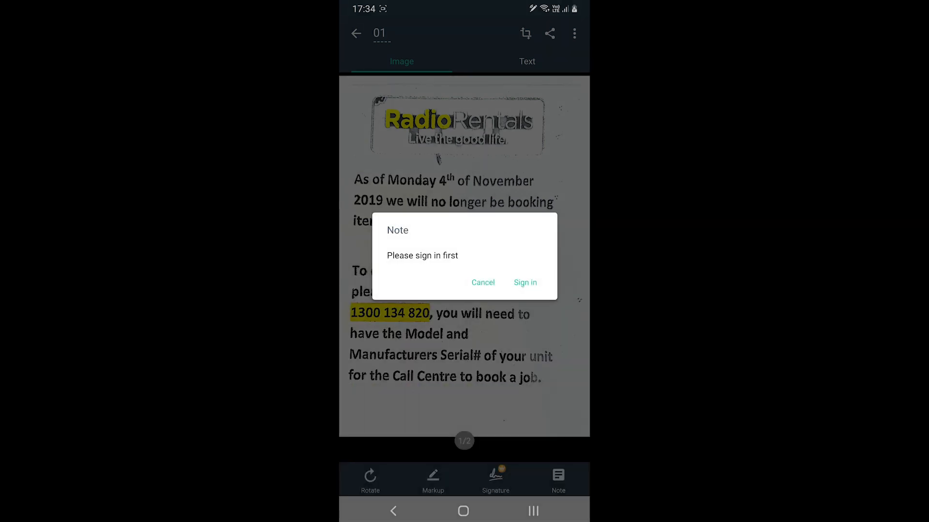
left_click(482, 282)
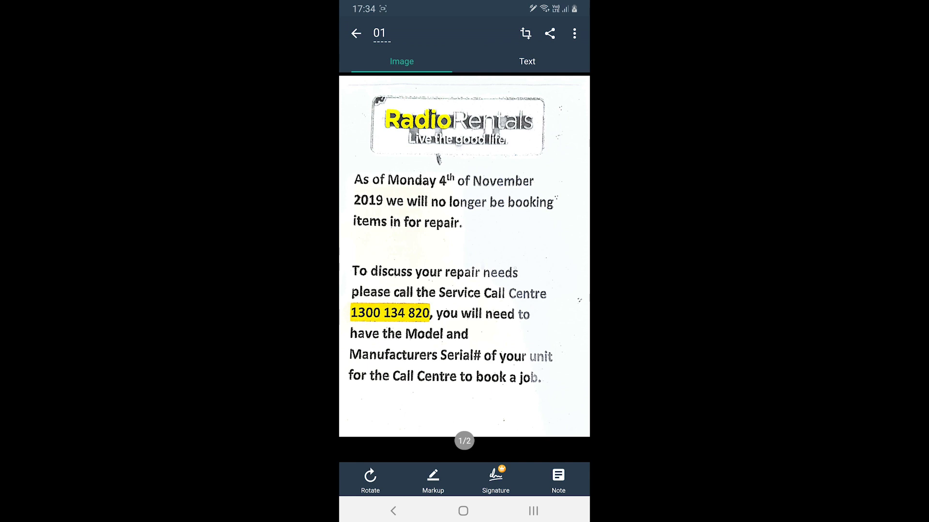
left_click(355, 33)
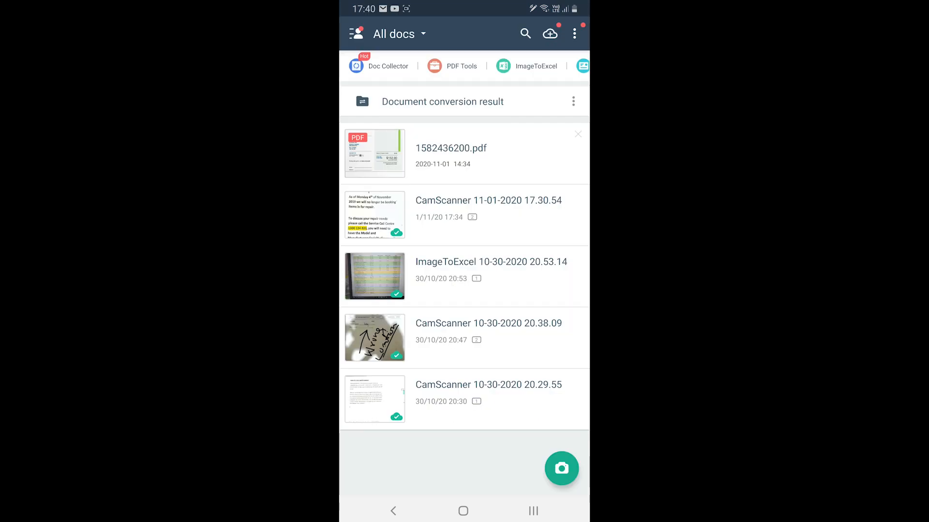
Open the account settings list from All docs and choose Sync
left_click(393, 34)
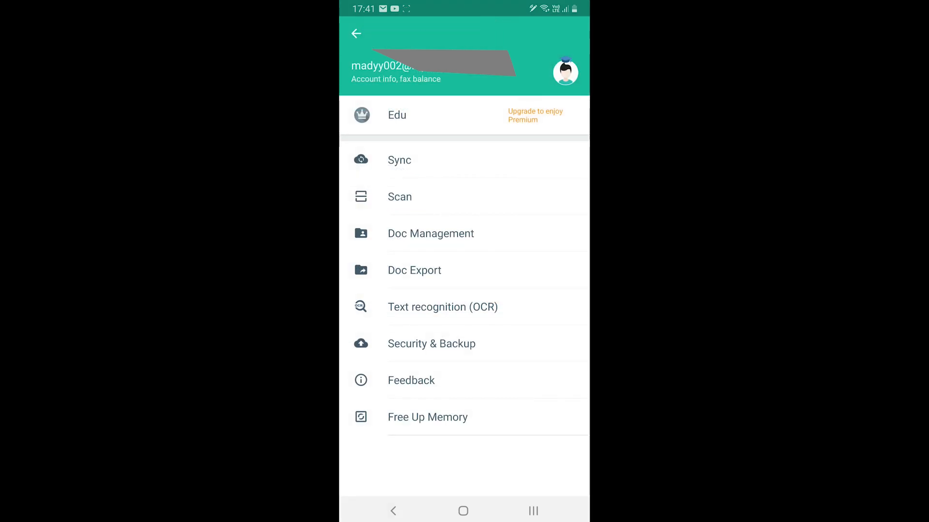
left_click(400, 160)
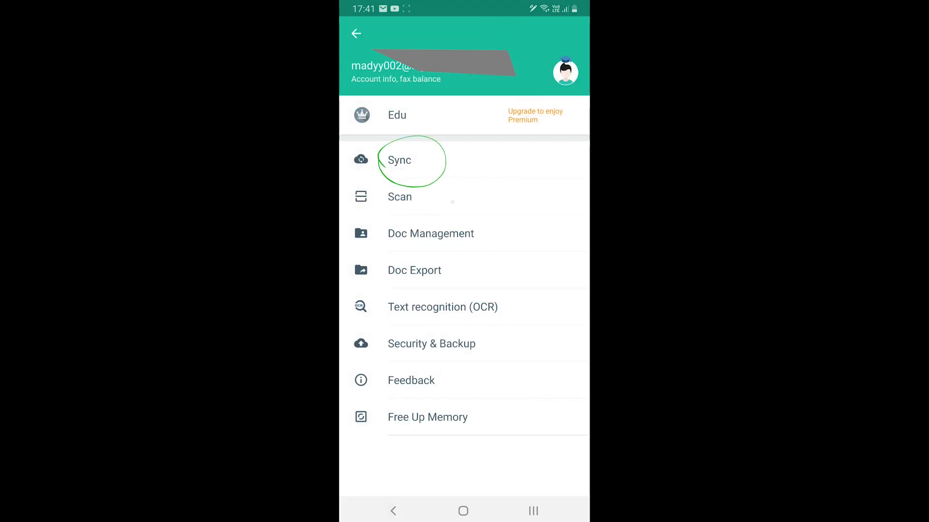
left_click(399, 159)
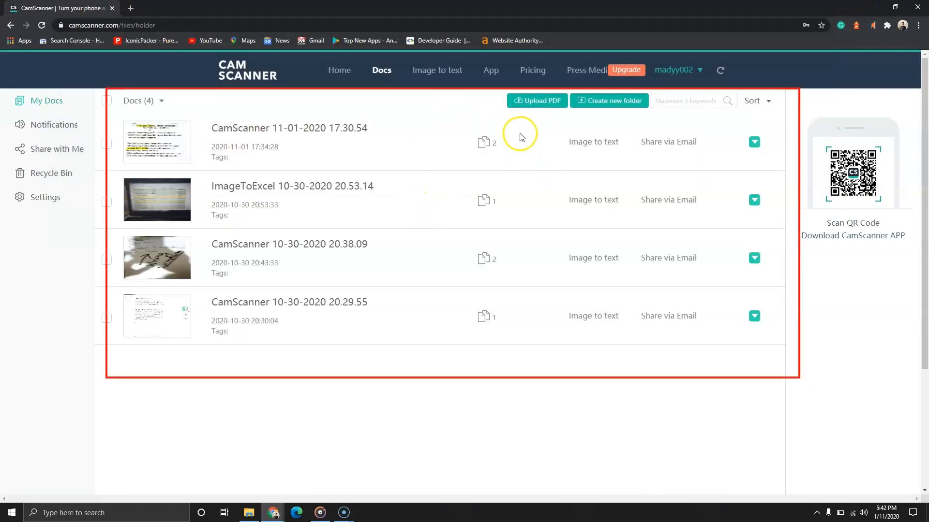
mouse_move(290, 160)
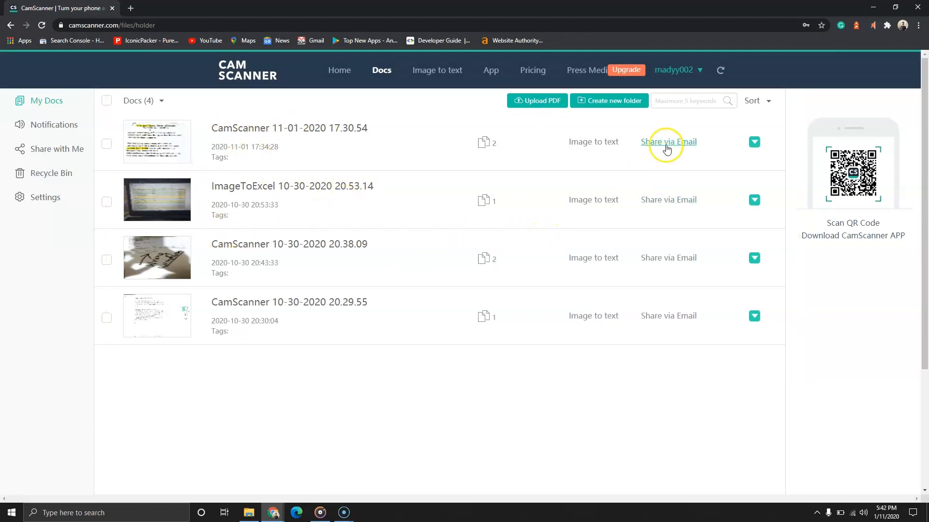
Show the Rename, Download, Delete actions for the CamScanner 11-01-2020 17.30.54 document
left_click(753, 142)
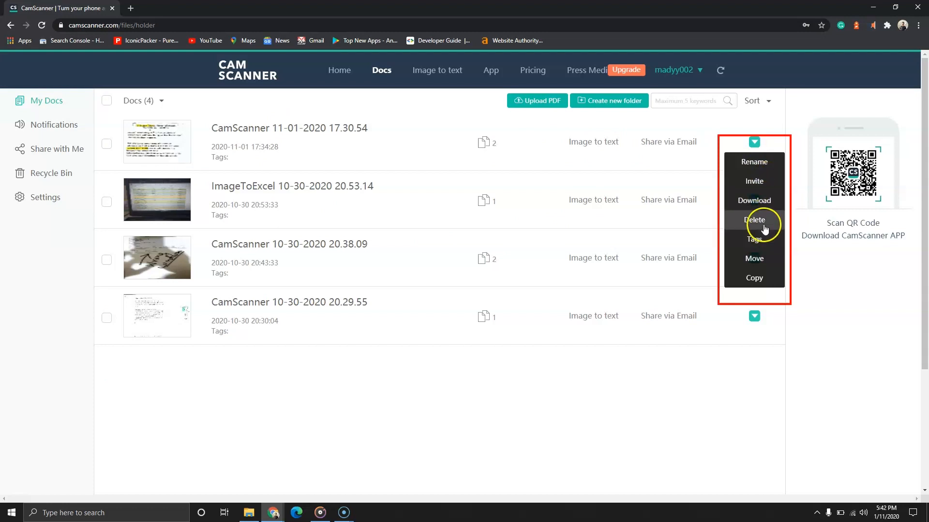
left_click(754, 220)
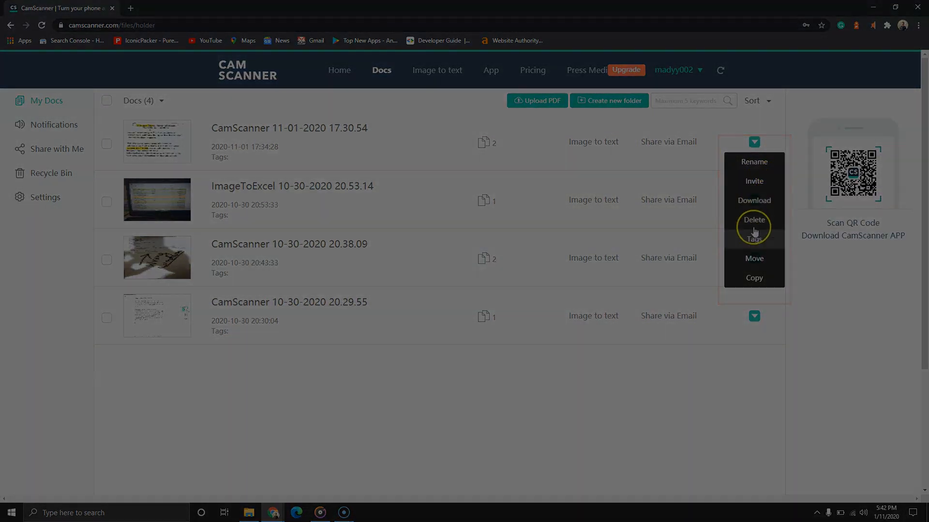